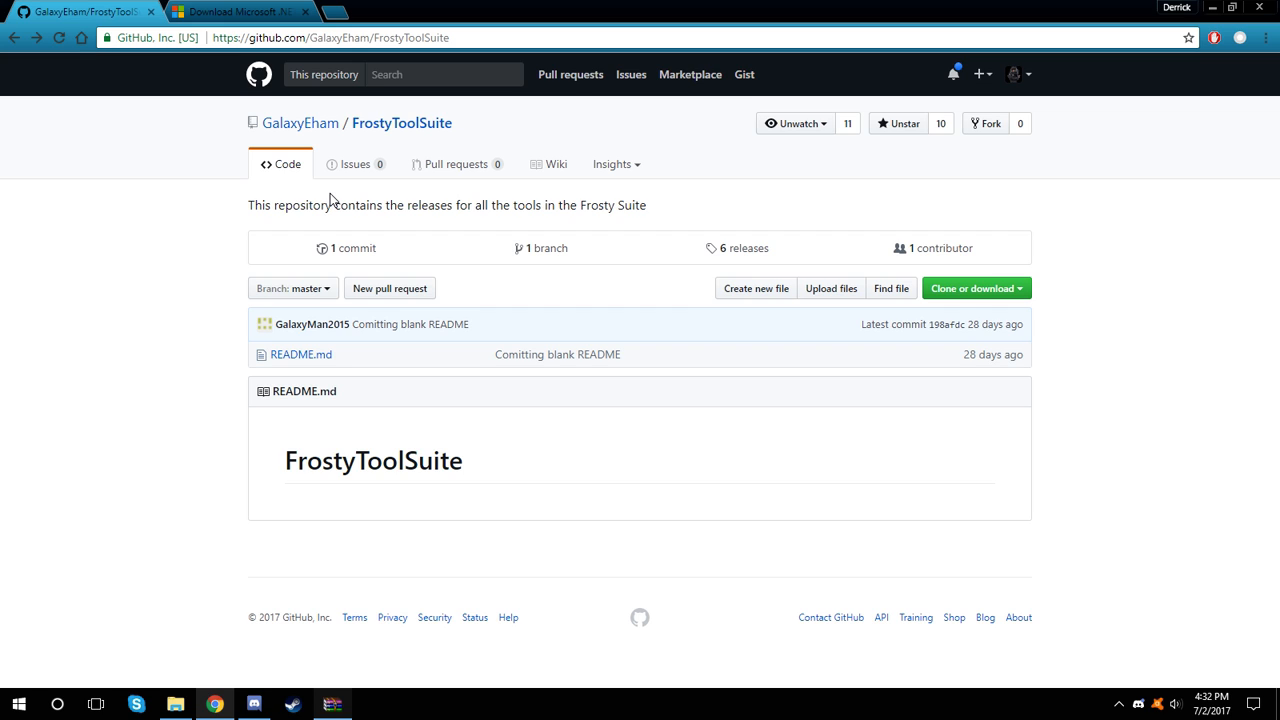
- Switch to the Microsoft .NET Framework 4.6.2 web installer download page in Chrome
left_click(240, 12)
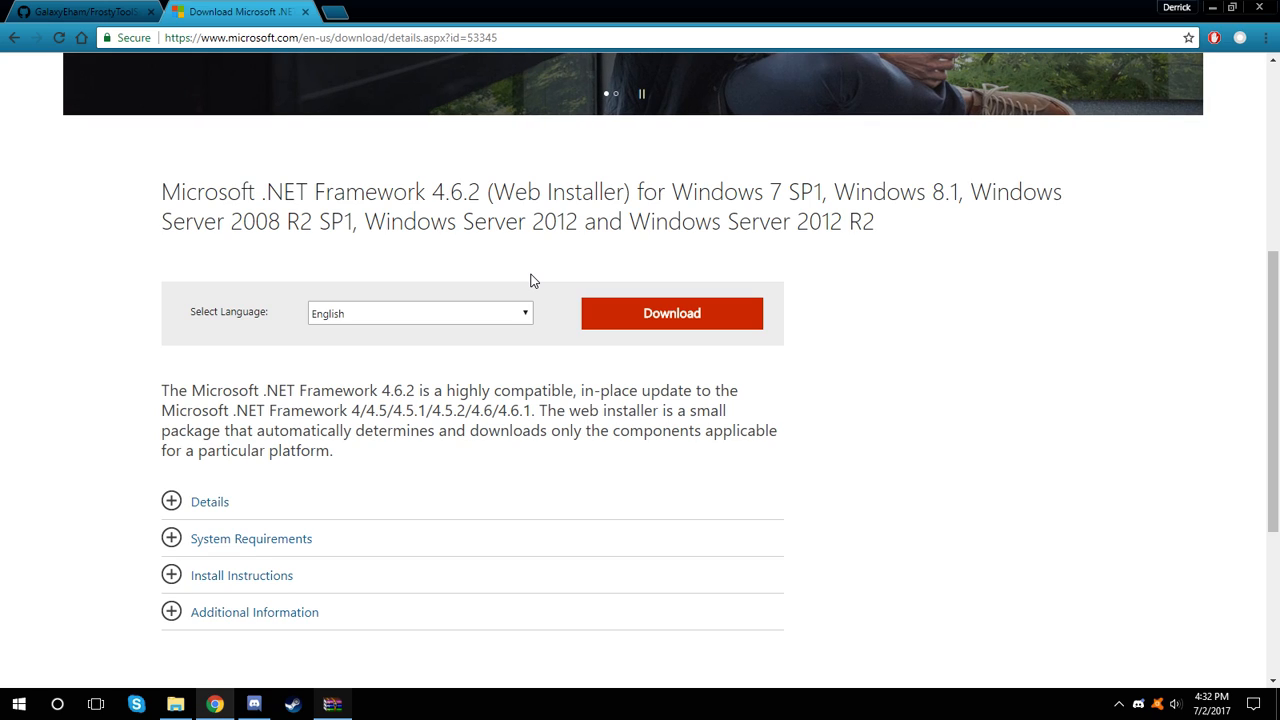
mouse_move(80, 12)
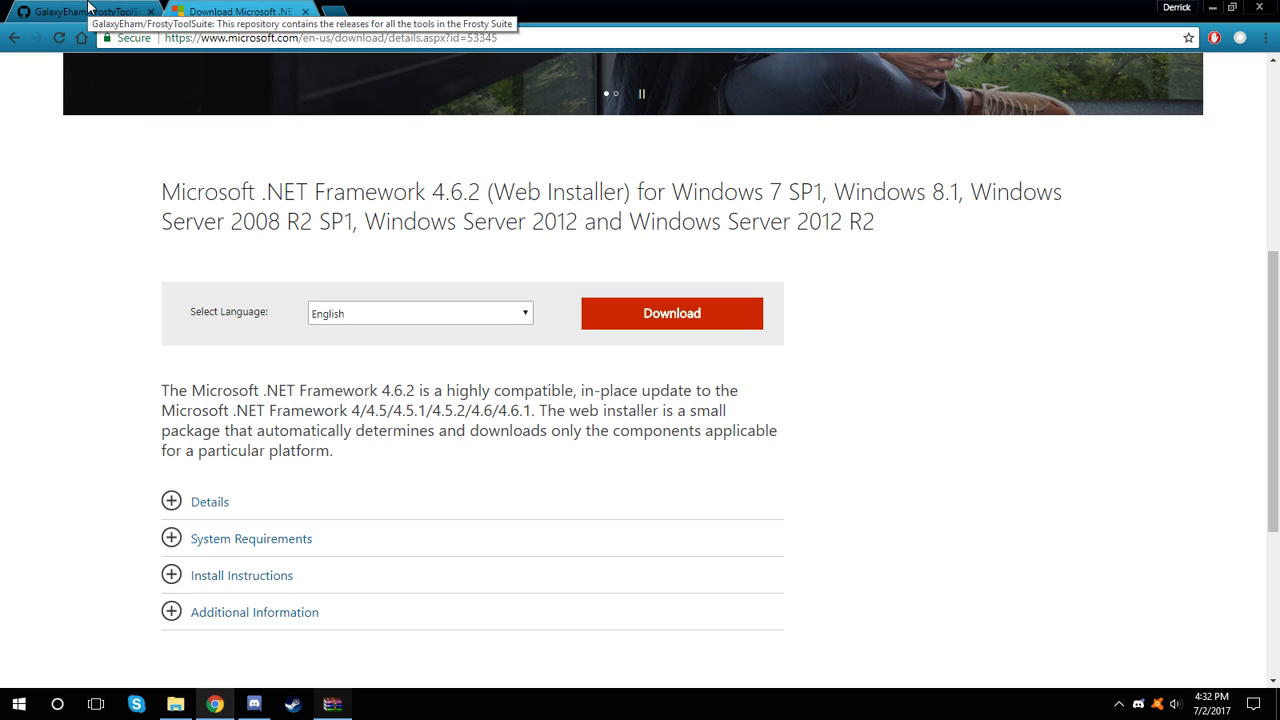
- Go to the FrostyToolSuite repository and list its releases with FrostyModManager_v1.0.2a.rar
left_click(80, 12)
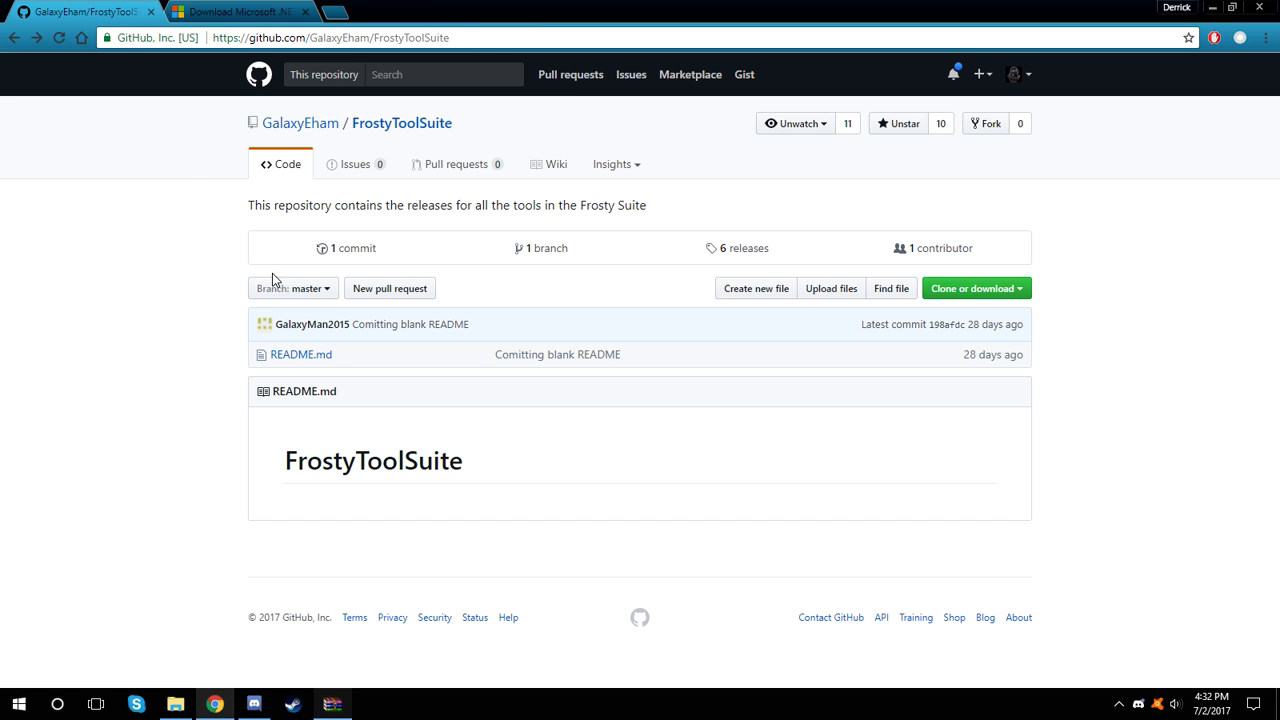
mouse_move(744, 248)
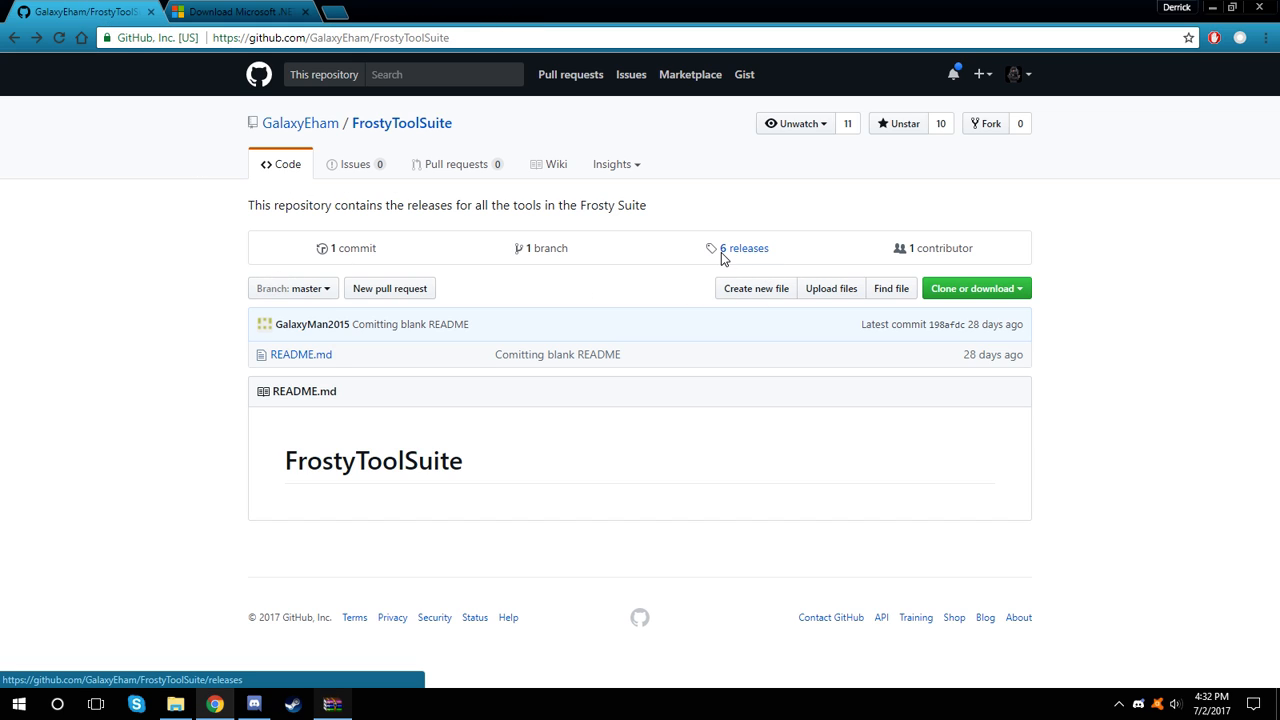
left_click(742, 248)
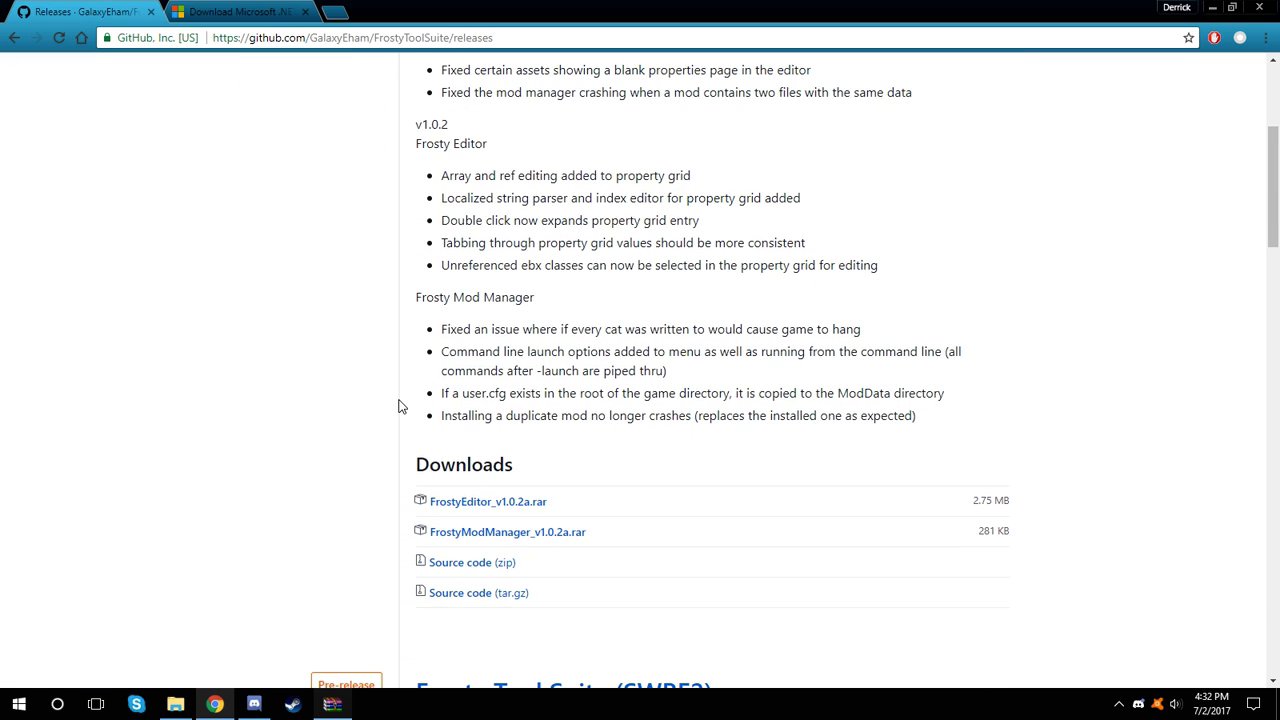
mouse_move(480, 528)
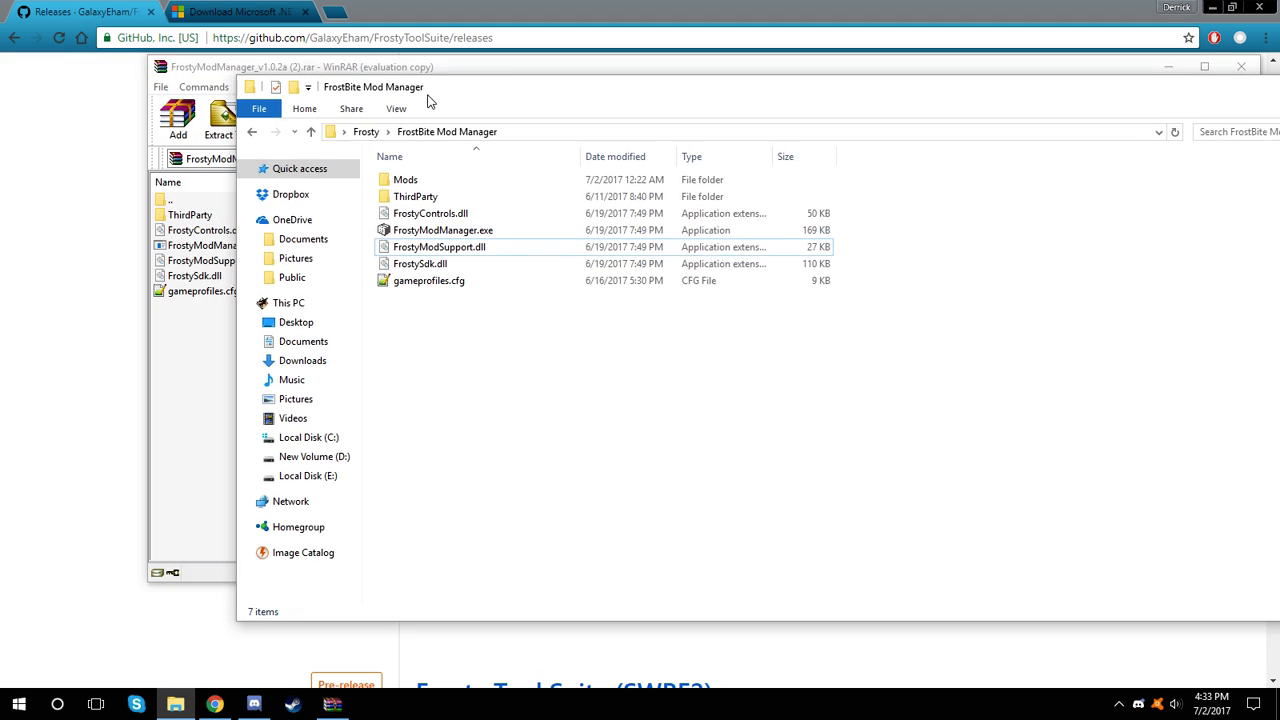
- Navigate into the Frosty > FrostBite Mod Manager folder holding FrostyModManager.exe and its DLLs
right_click(574, 350)
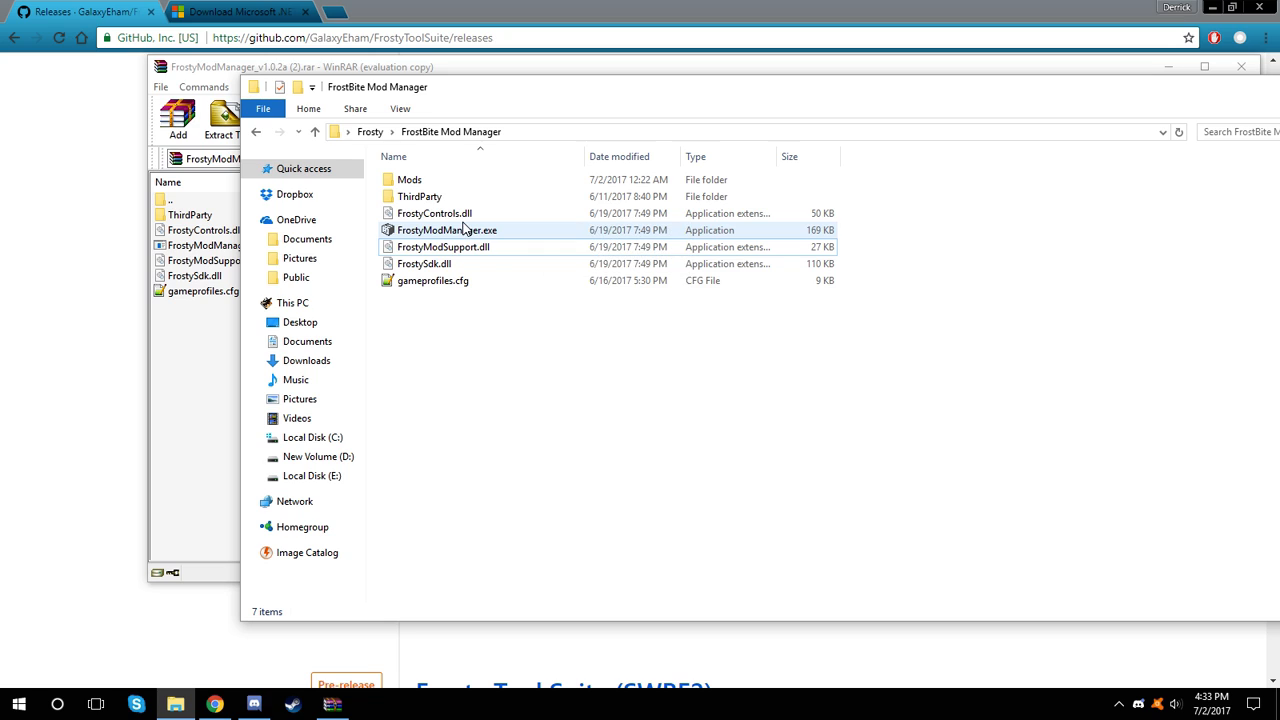
mouse_move(448, 230)
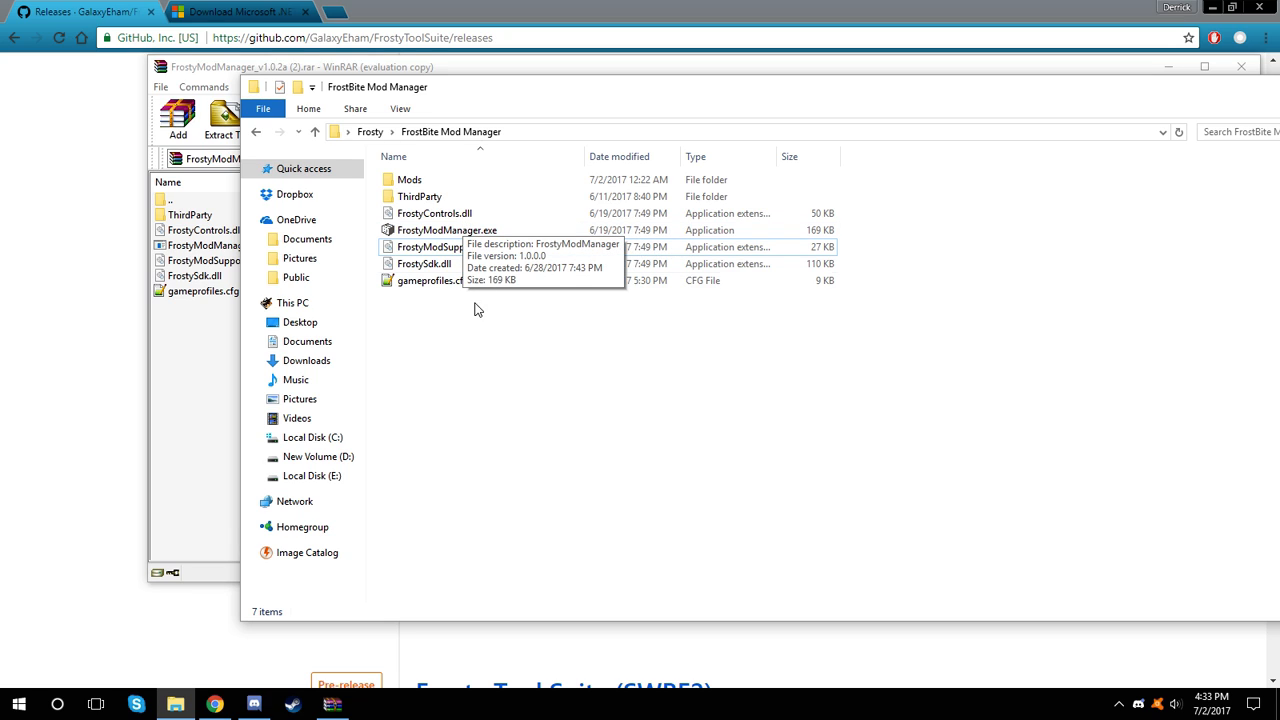
mouse_move(436, 344)
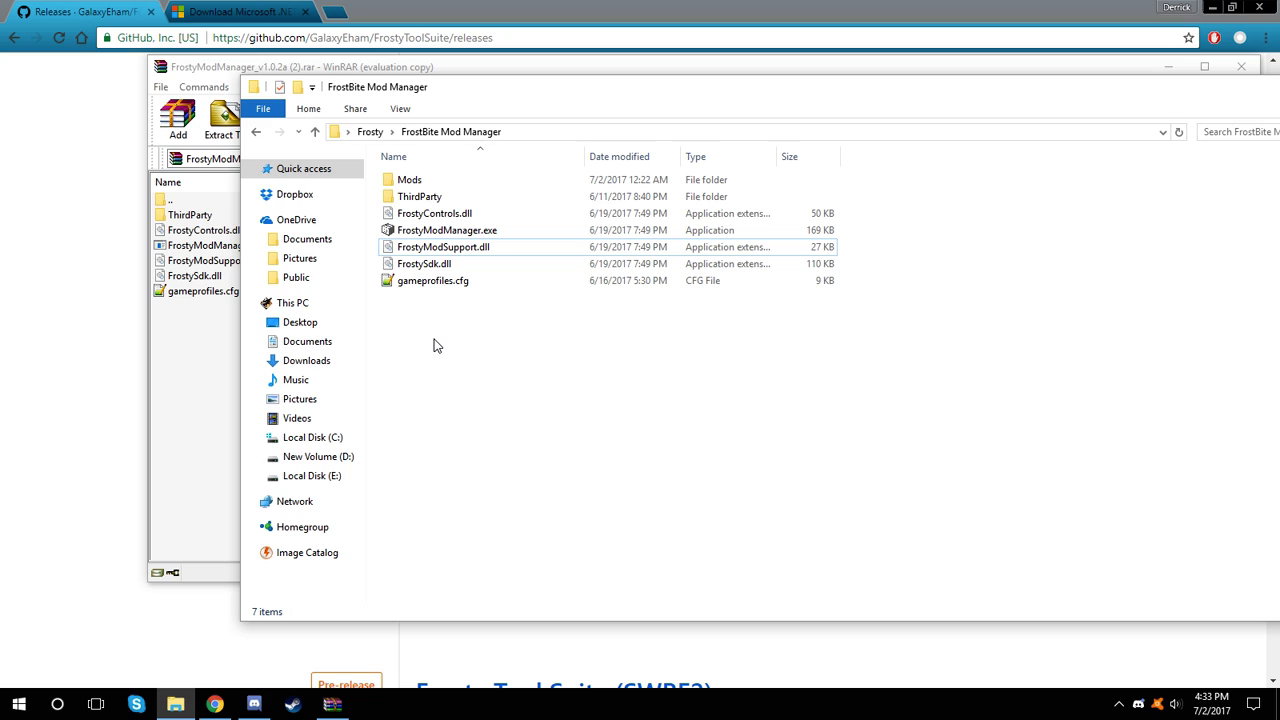
left_click(432, 280)
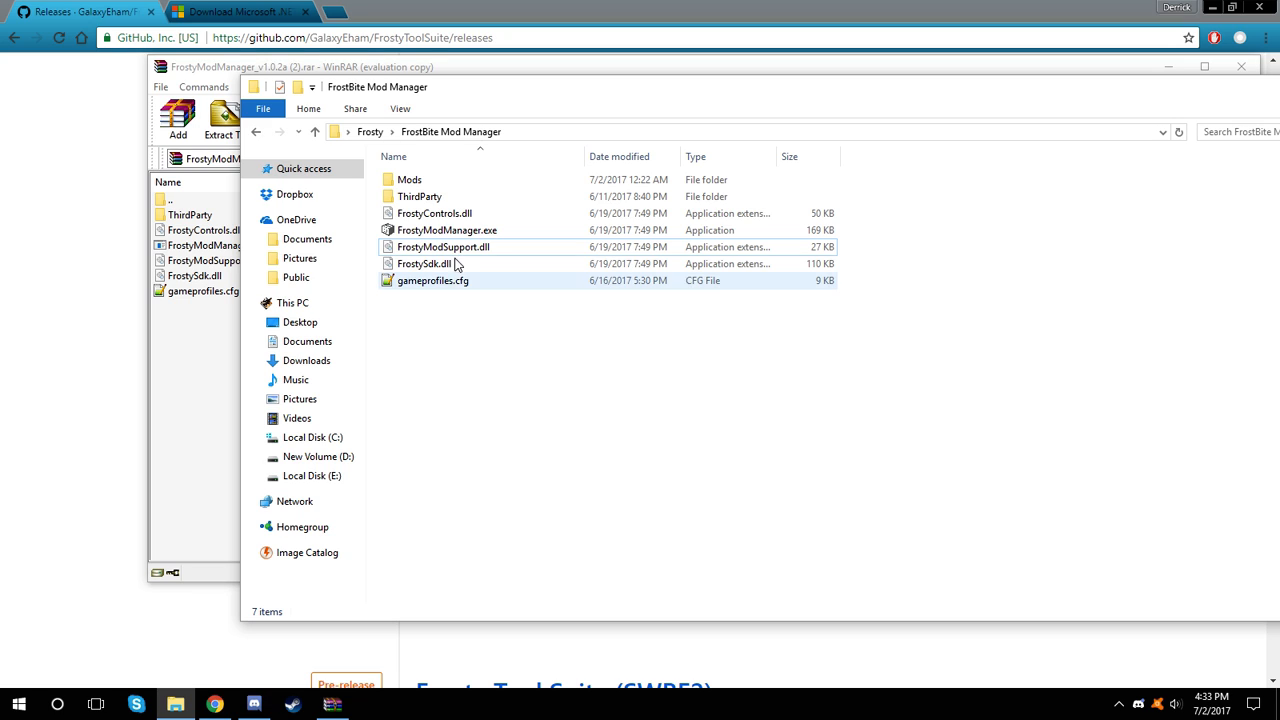
mouse_move(450, 230)
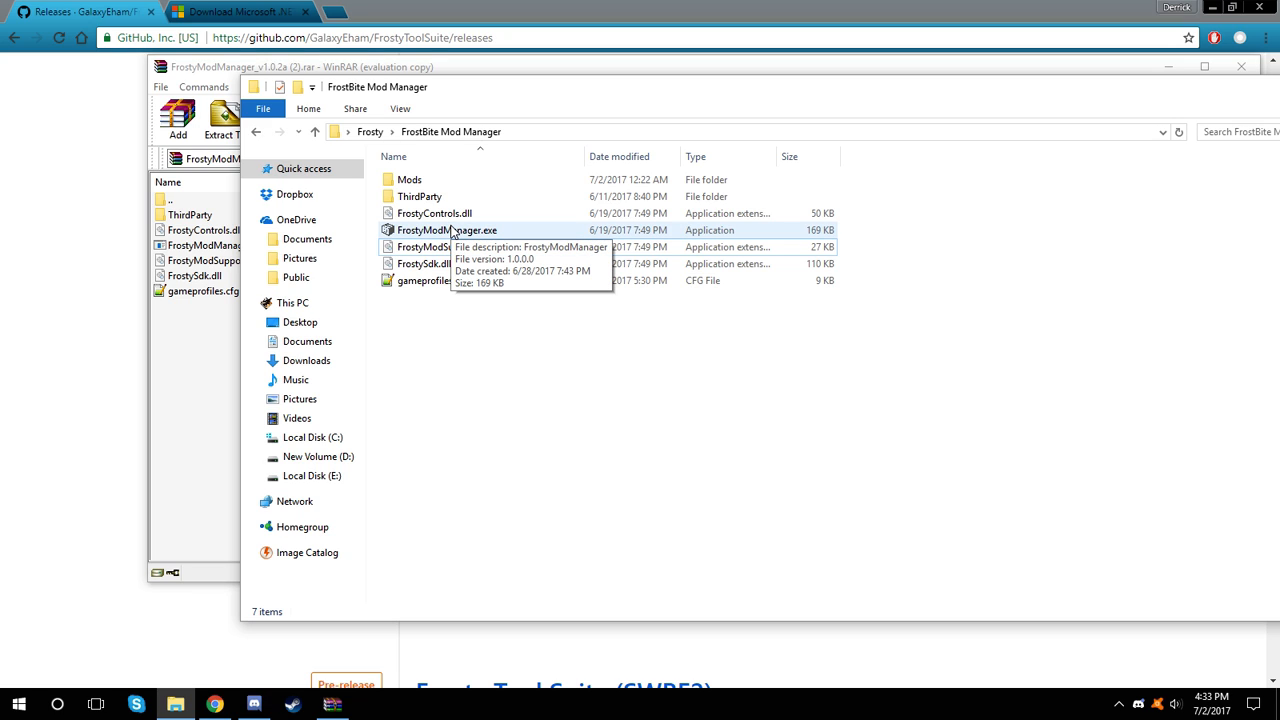
- In FrostyModManager.exe Properties > Compatibility, enable 'Run this program as an administrator'
right_click(446, 230)
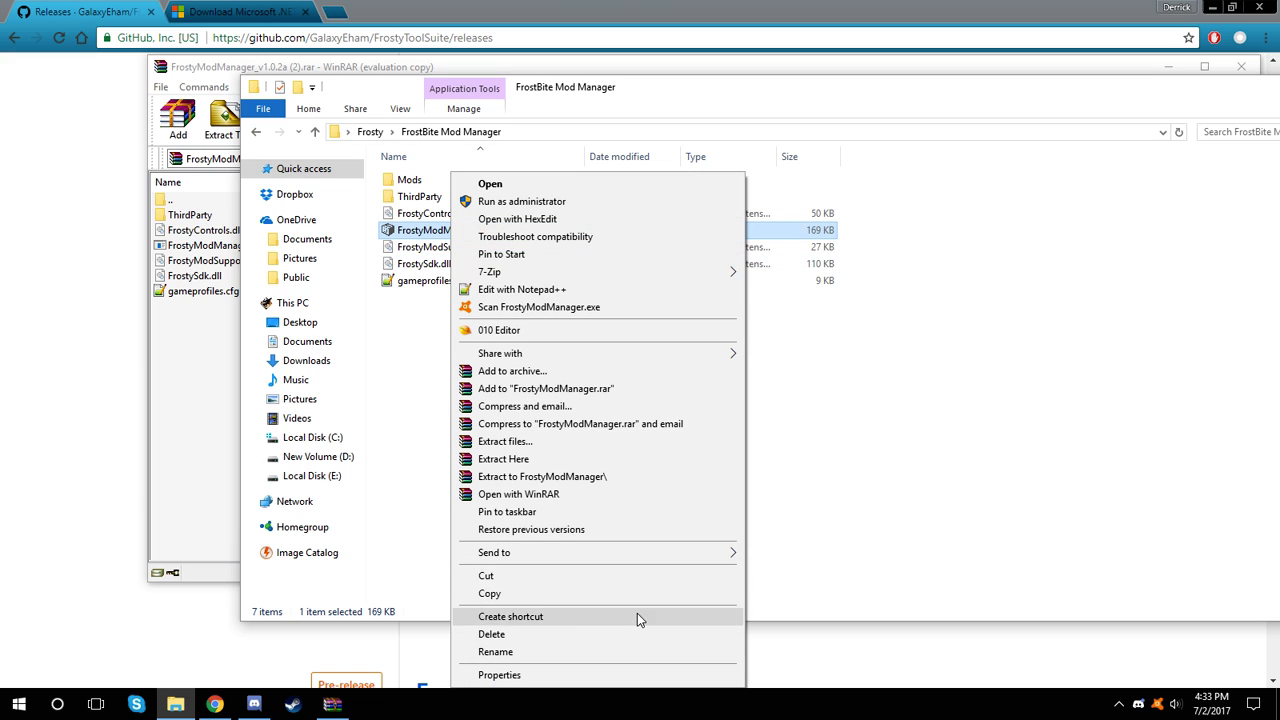
mouse_move(530, 676)
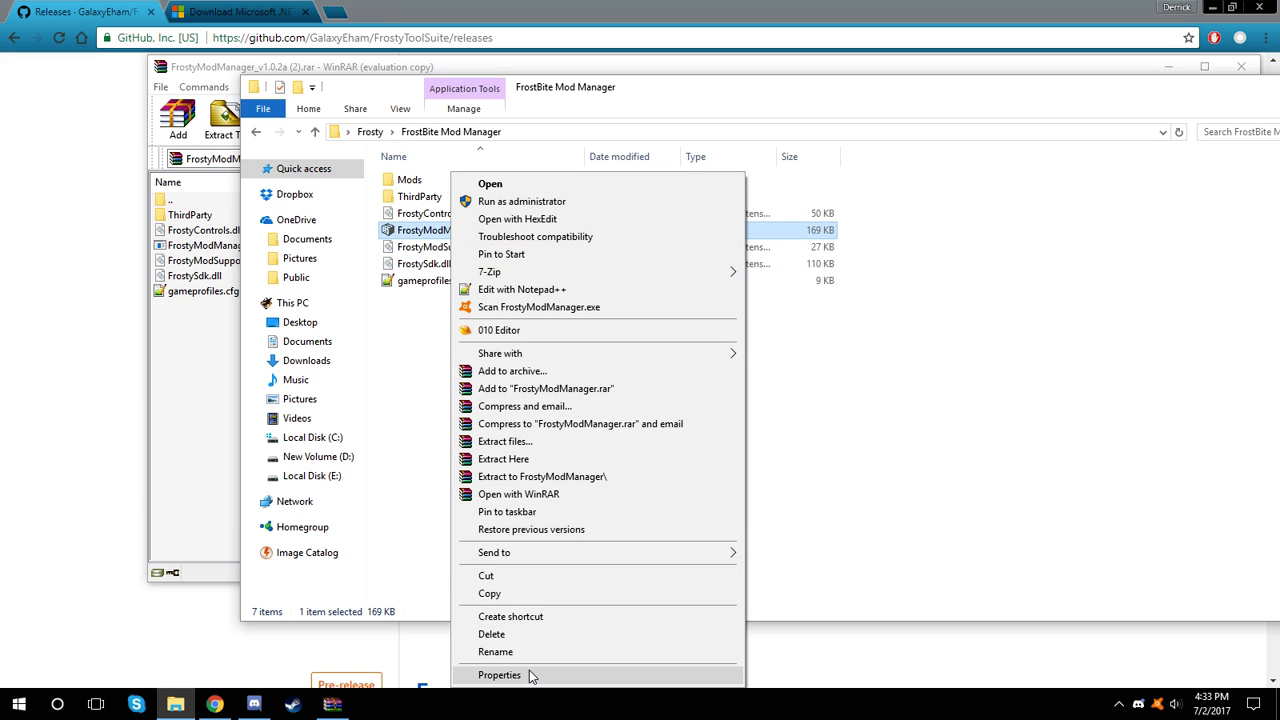
left_click(500, 676)
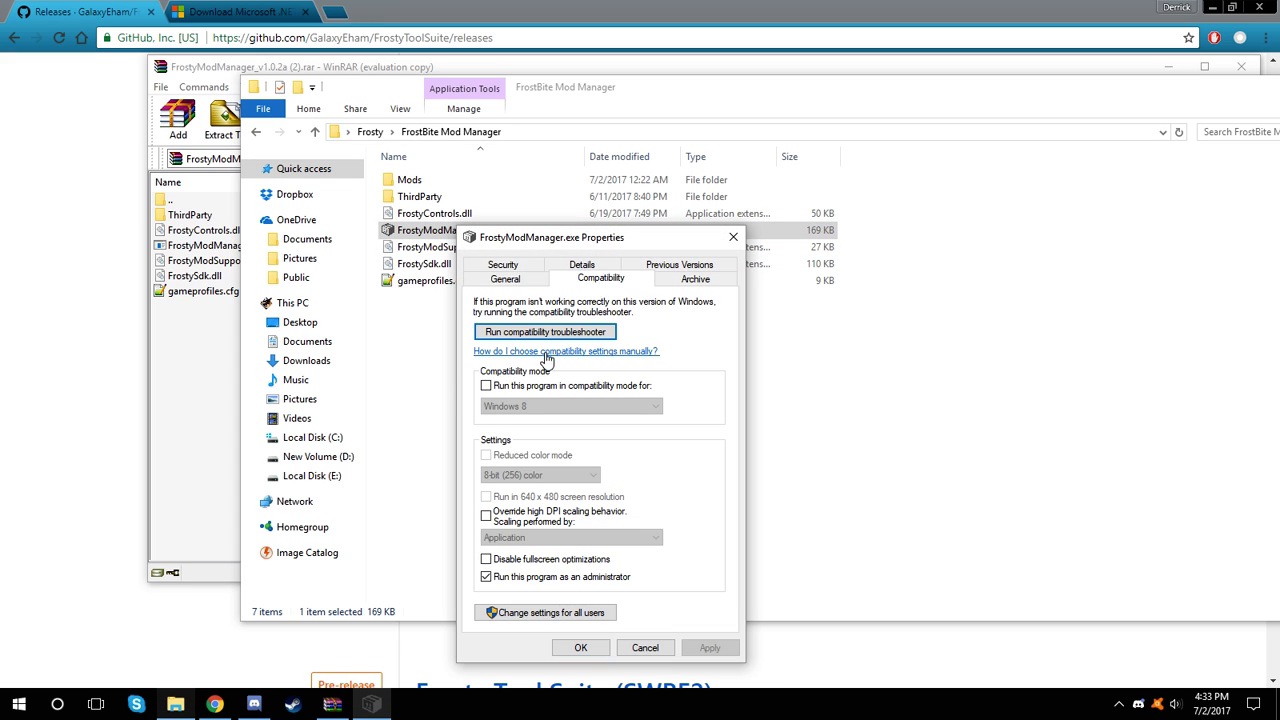
left_click(486, 576)
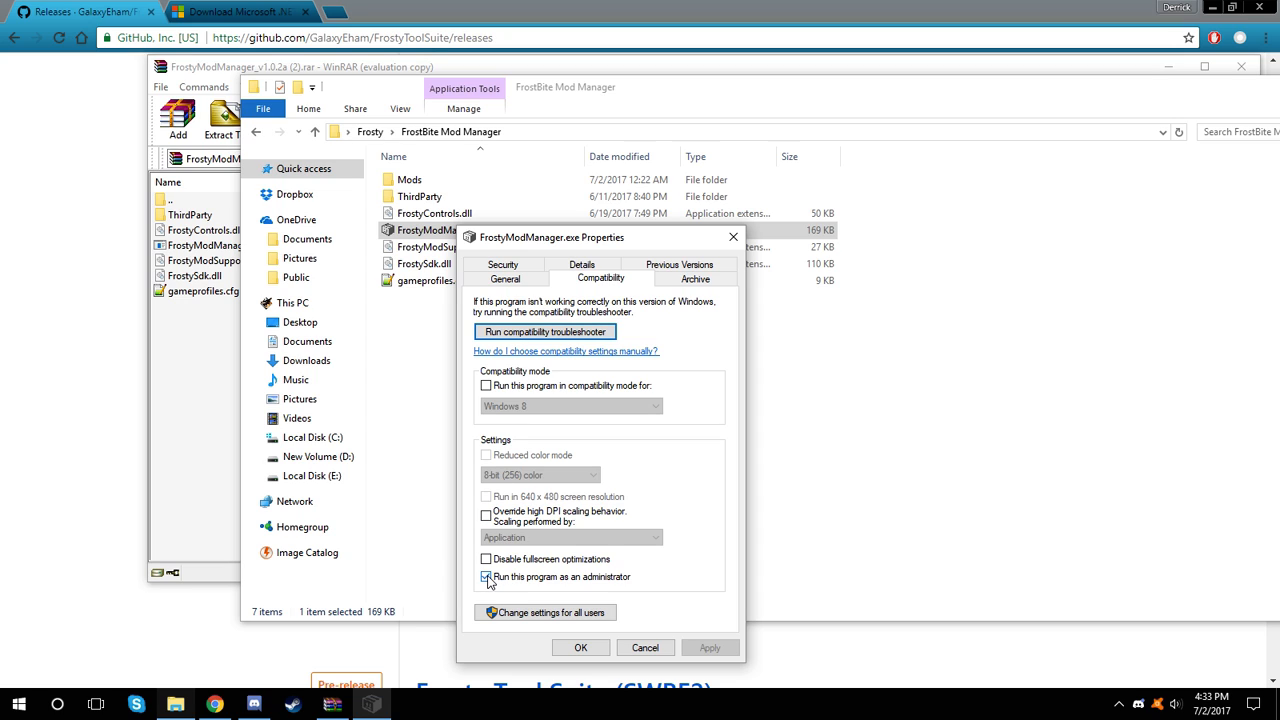
left_click(486, 576)
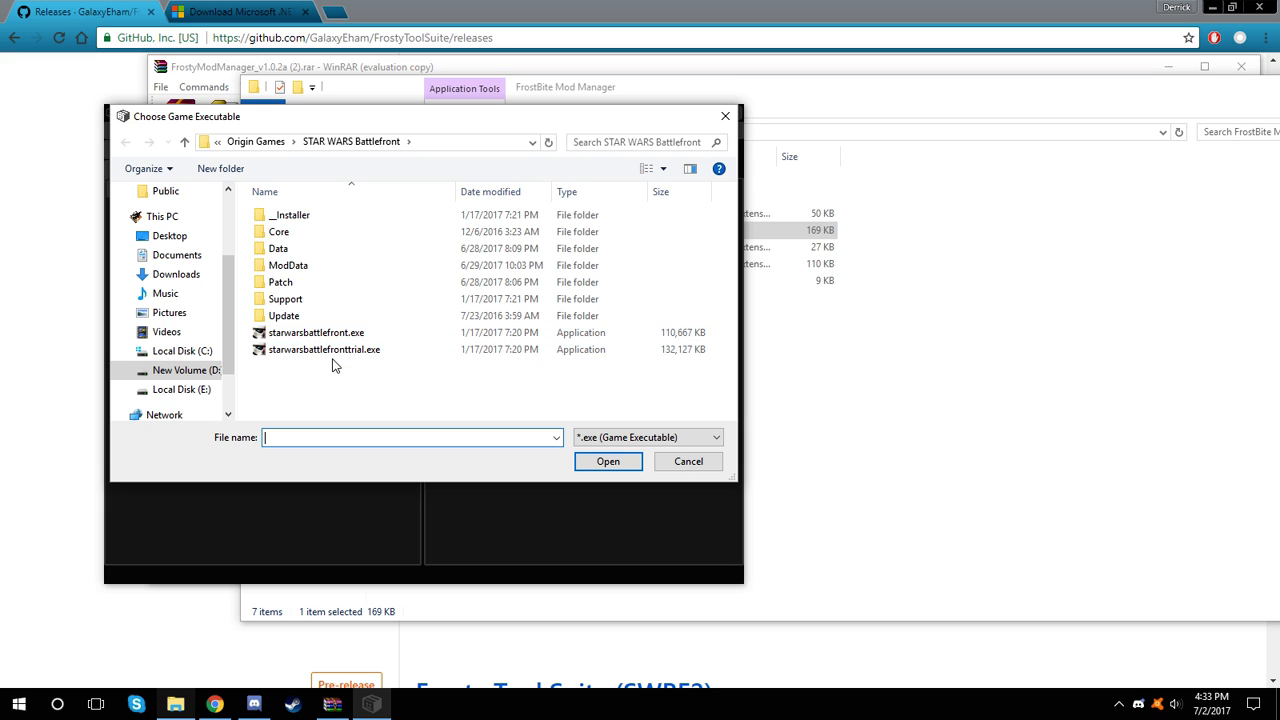
- Select starwarsbattlefront.exe in the STAR WARS Battlefront folder as the game executable
left_click(316, 332)
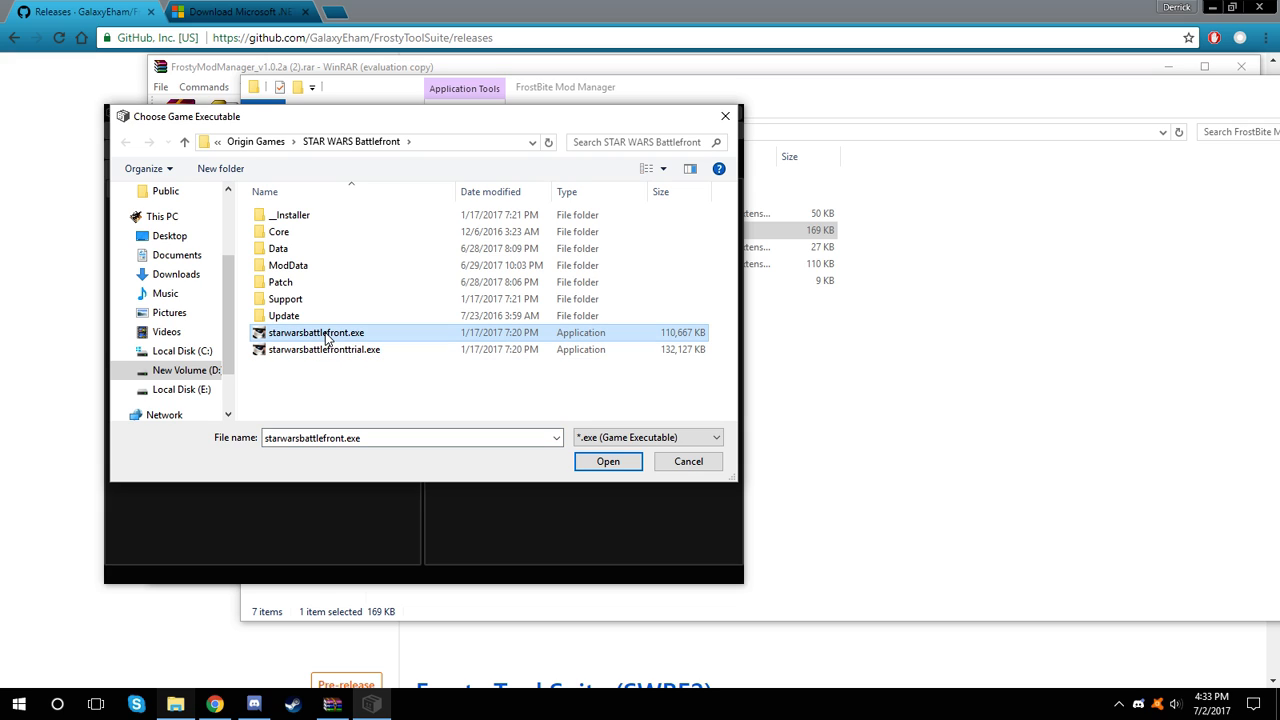
left_click(608, 460)
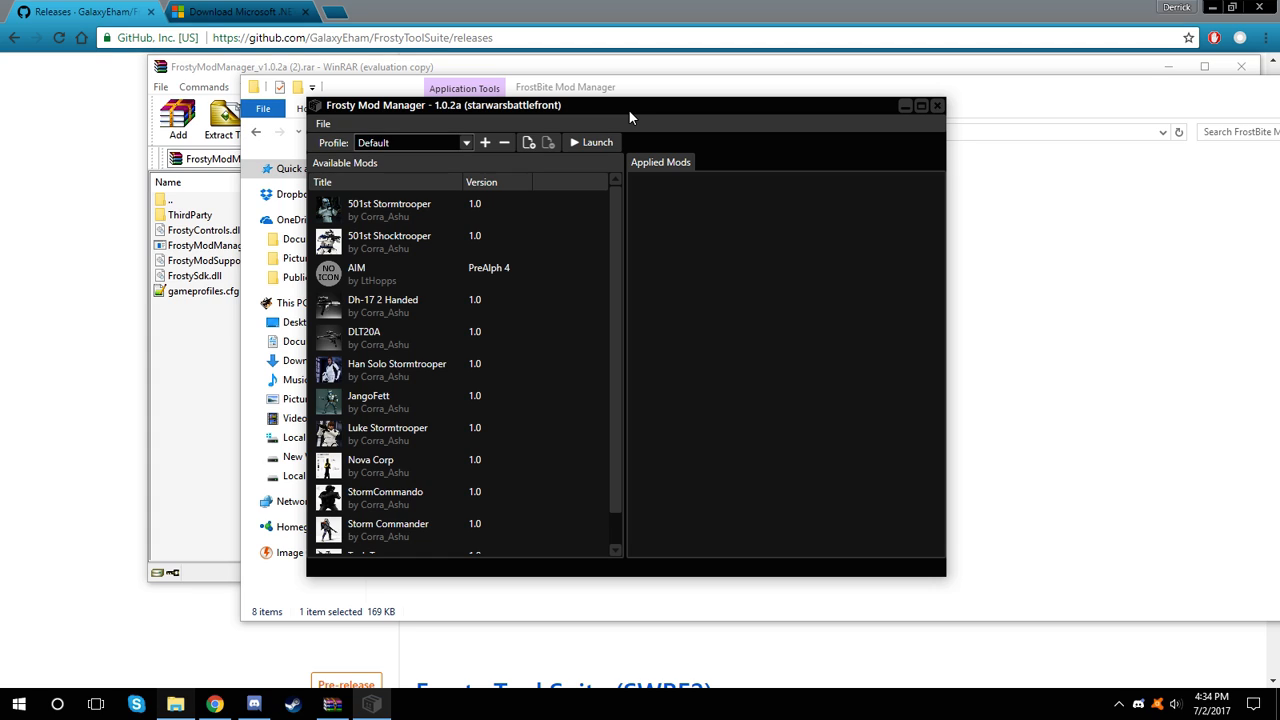
mouse_move(568, 128)
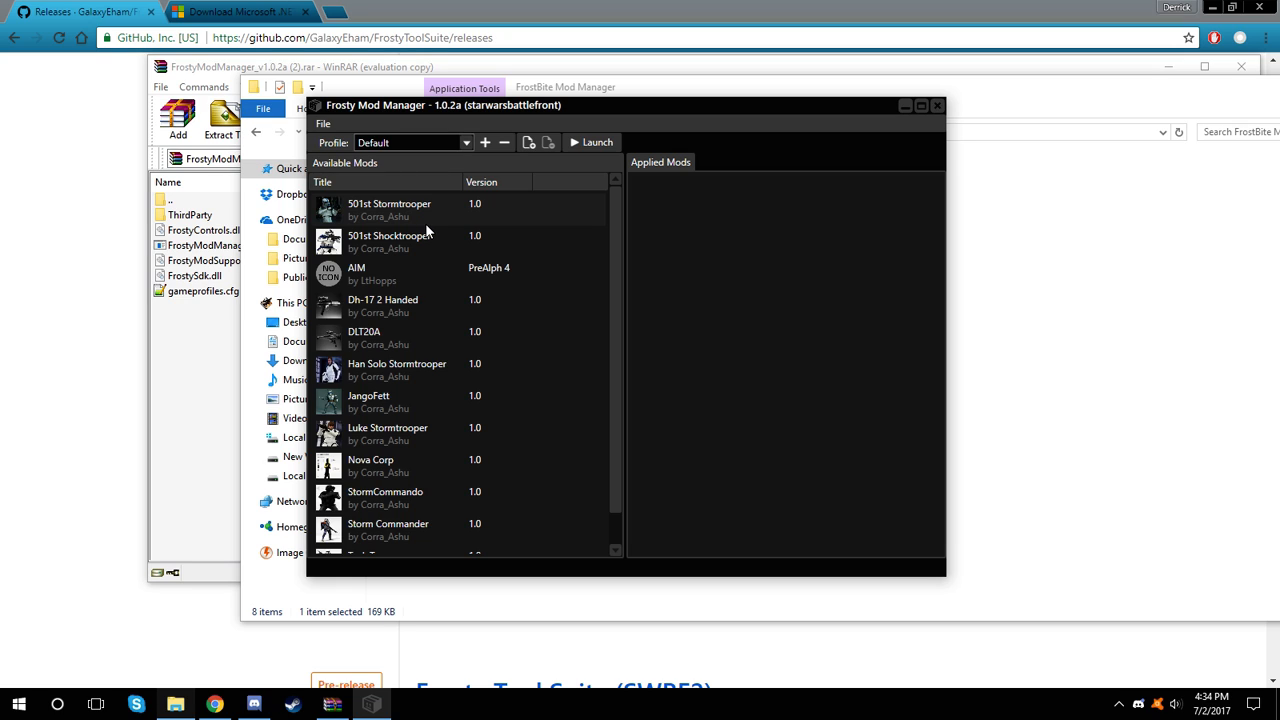
- Add mods like 501st Stormtrooper and Storm Commander to Applied Mods, then select Tank Trooper
double_click(388, 210)
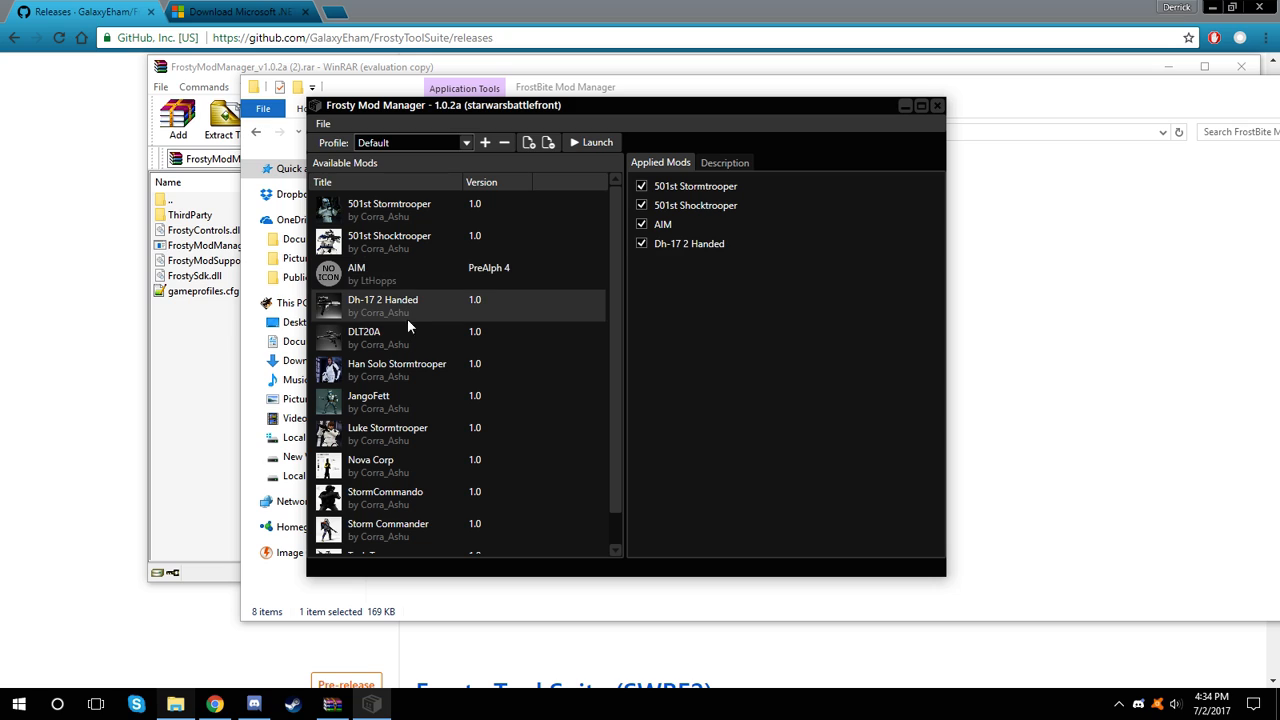
double_click(388, 432)
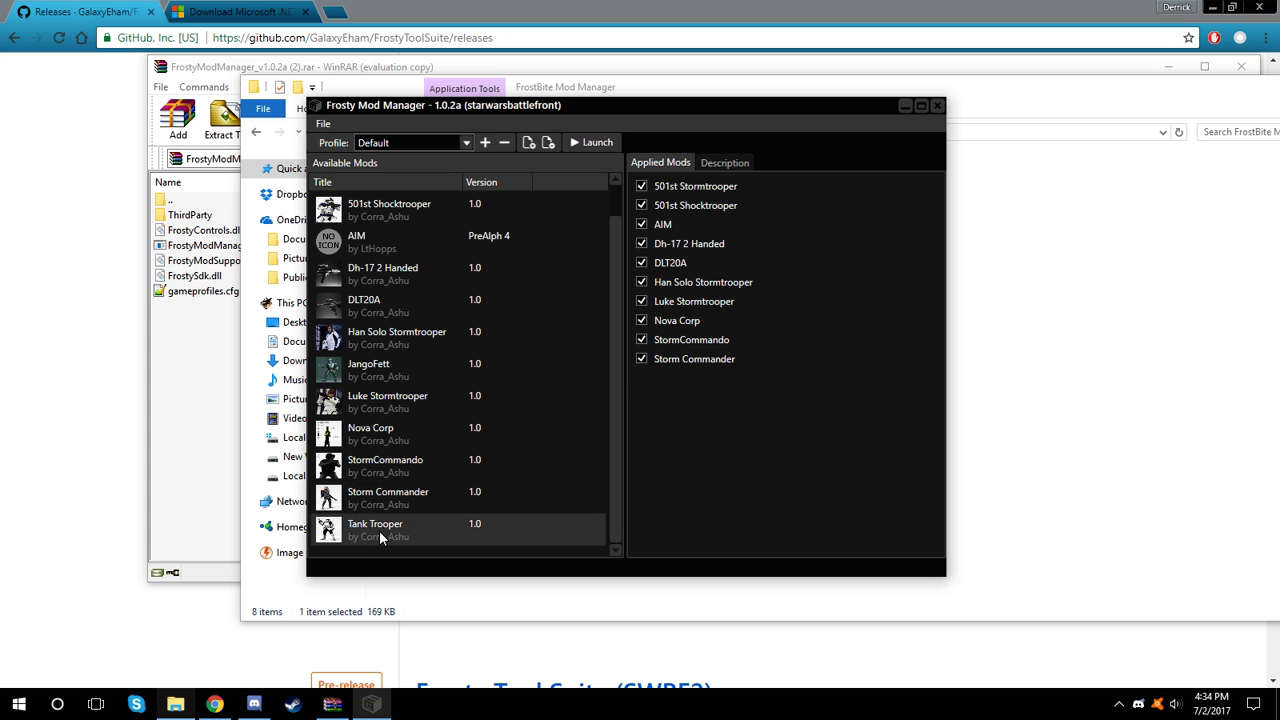
left_click(724, 162)
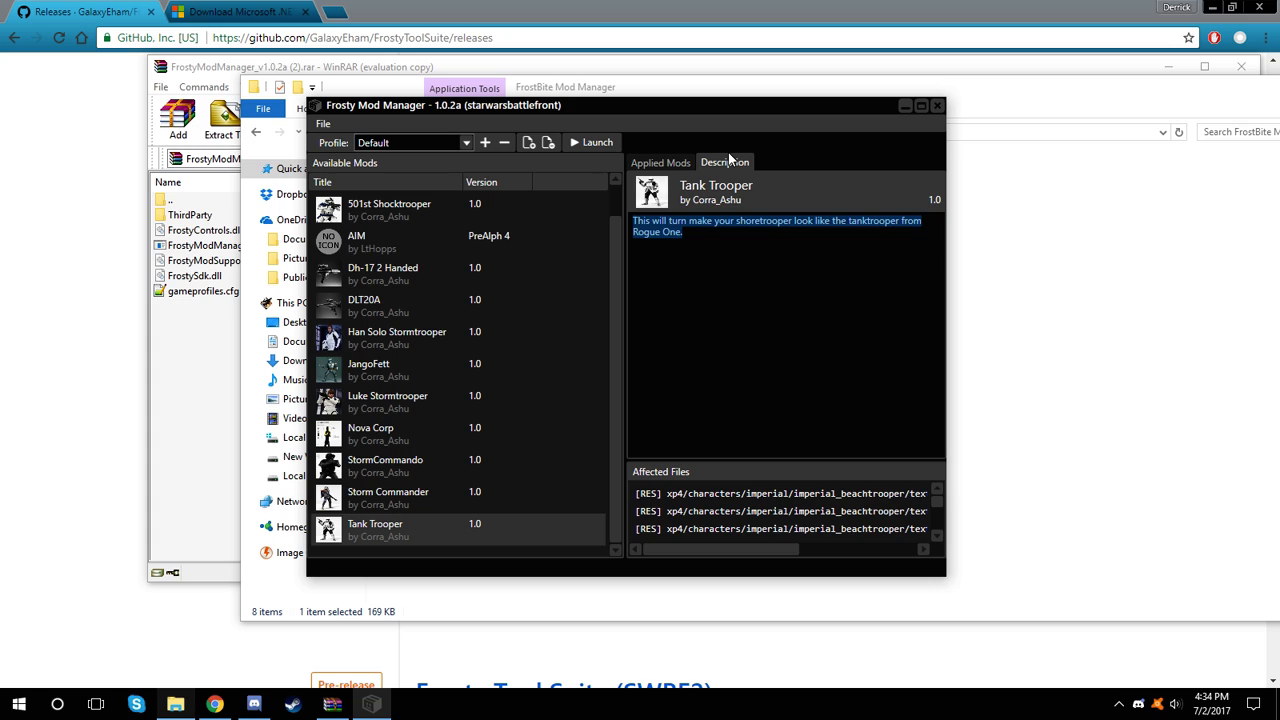
- View Tank Trooper's Description and add it to the Applied Mods list
left_click(660, 162)
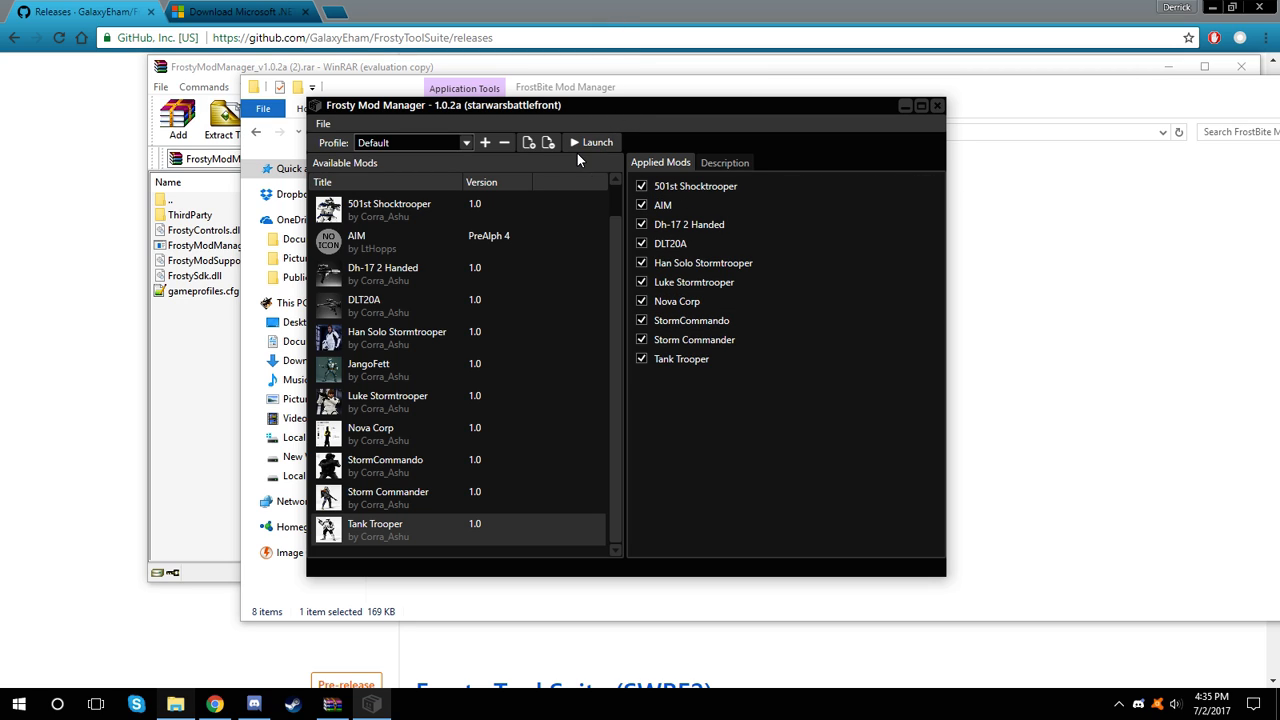
mouse_move(576, 164)
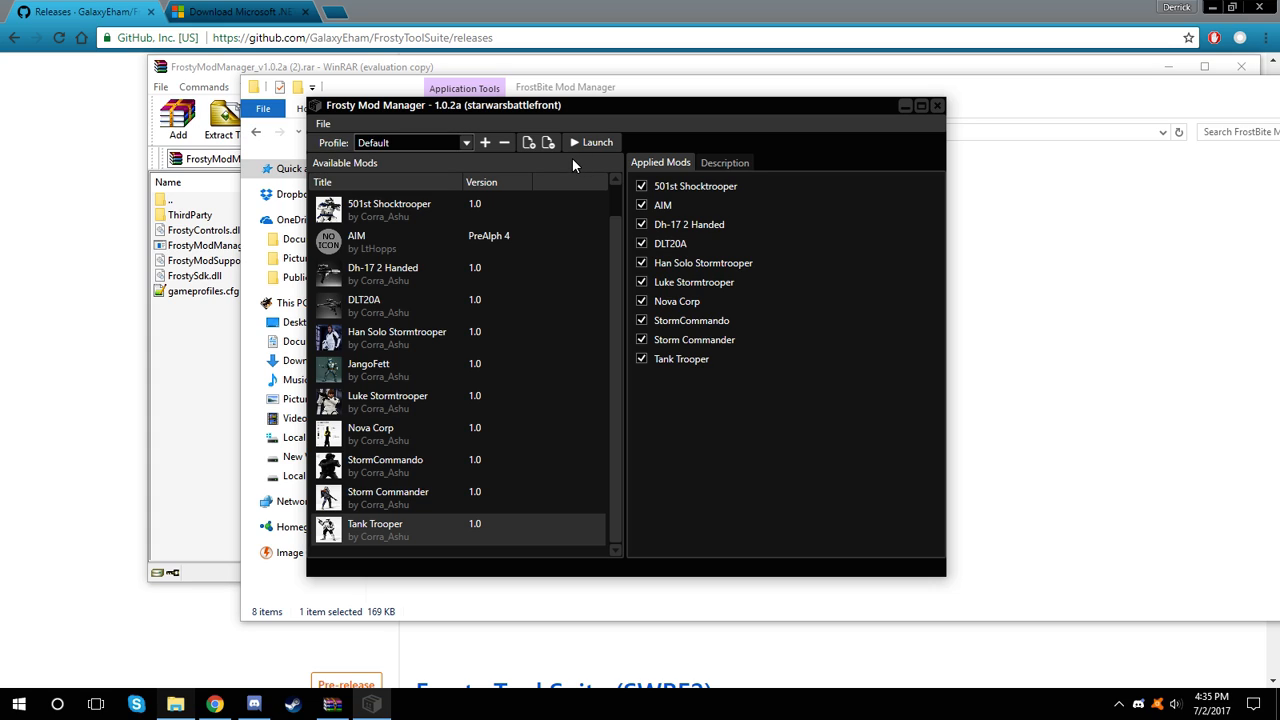
mouse_move(592, 142)
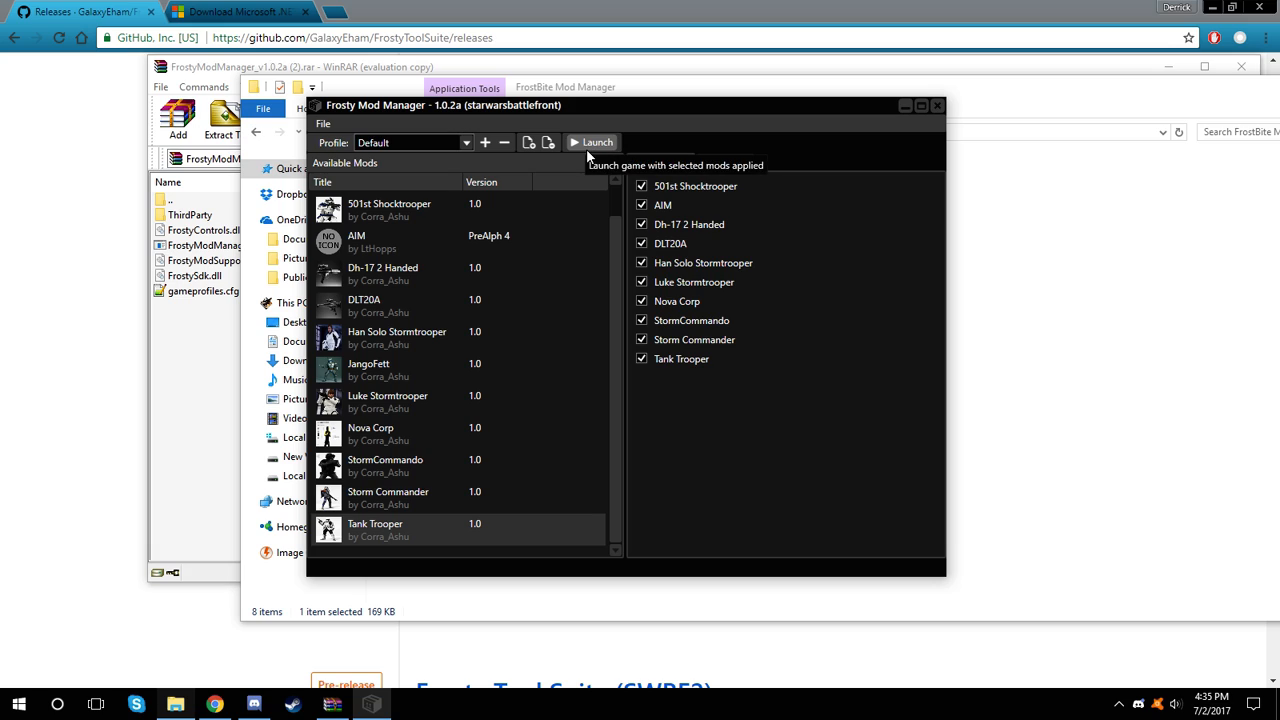